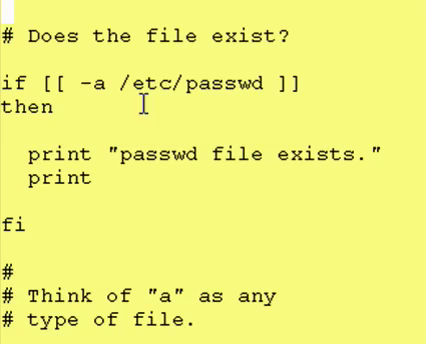
pyautogui.moveTo(90, 87)
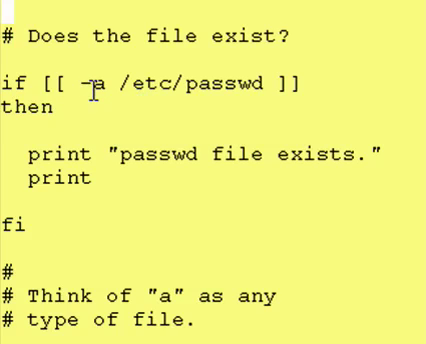
pyautogui.moveTo(140, 85)
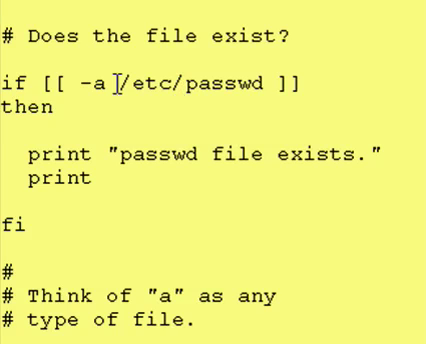
# Step: Highlight the /etc/passwd path in the -a test, then scroll to the -f /bin/ksh test
pyautogui.doubleClick(230, 82)
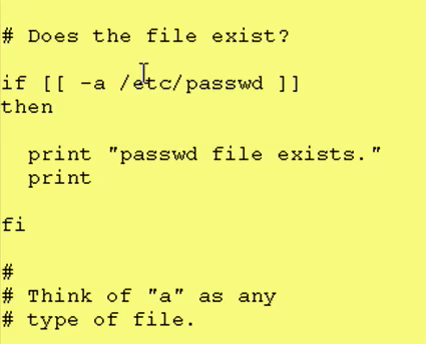
pyautogui.doubleClick(190, 82)
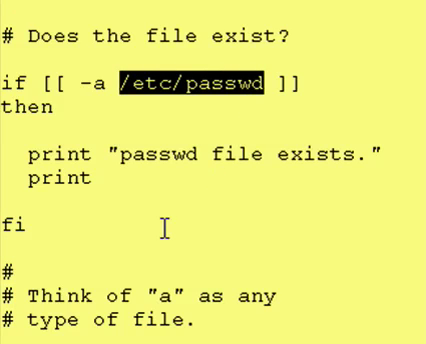
pyautogui.scroll(-3)
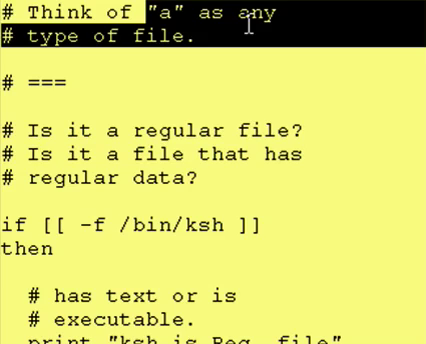
pyautogui.scroll(-3)
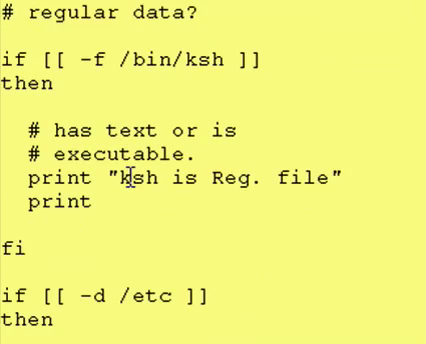
pyautogui.scroll(-3)
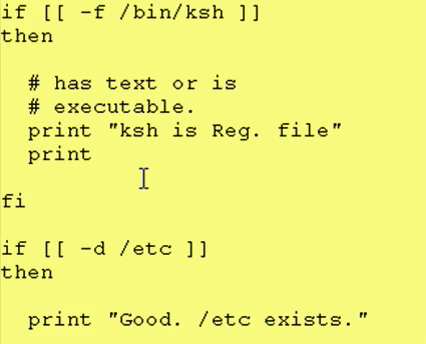
# Step: Scroll to the -d test printing that /etc exists
pyautogui.scroll(-3)
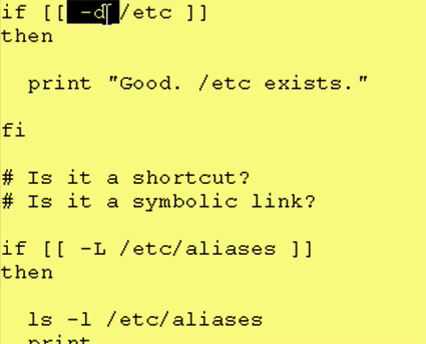
# Step: Scroll past the -L /etc/aliases test to the -s empty-file check on /tmp/a.txt
pyautogui.scroll(-3)
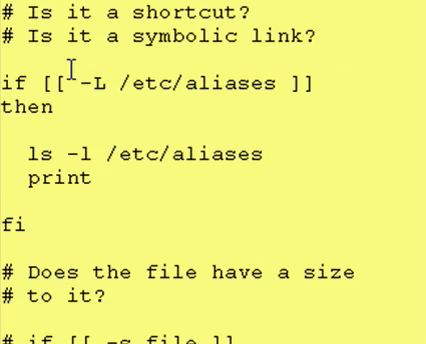
pyautogui.scroll(-3)
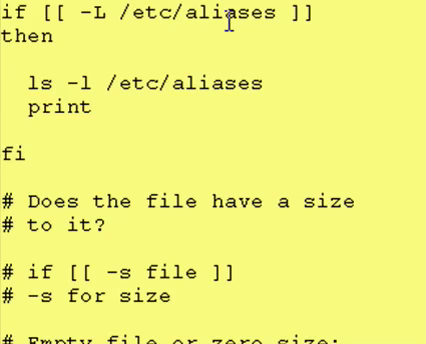
pyautogui.scroll(-3)
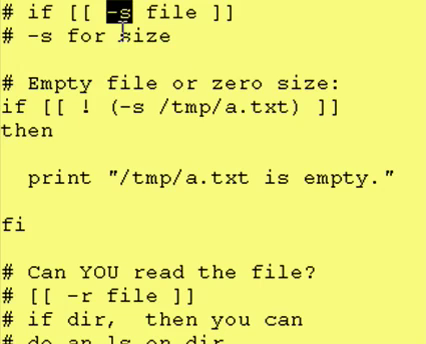
# Step: Scroll to the -r readable-file comments on directory listing permissions
pyautogui.scroll(-3)
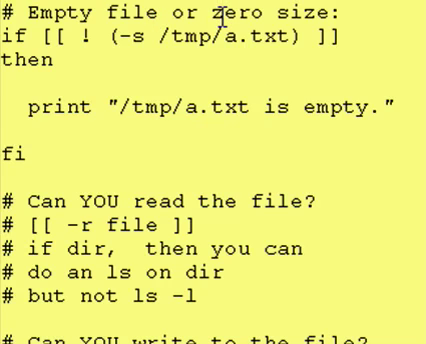
# Step: Highlight a word in the empty-file comment, then scroll to the -w write-permission comments
pyautogui.doubleClick(270, 13)
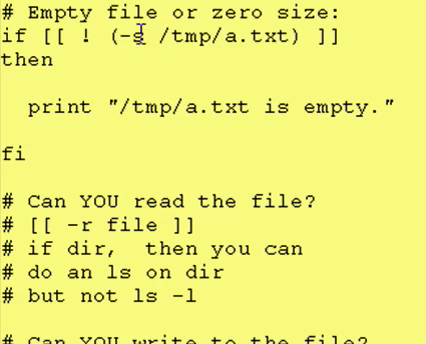
pyautogui.scroll(-3)
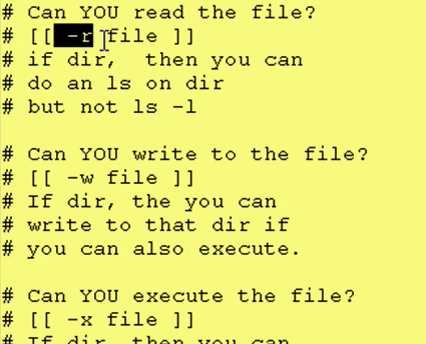
pyautogui.scroll(-3)
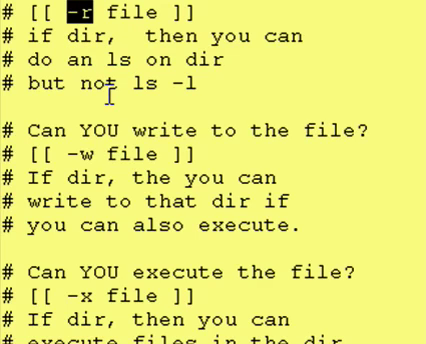
# Step: Scroll through the -x execute-permission comments to the owner-of-file section
pyautogui.scroll(-3)
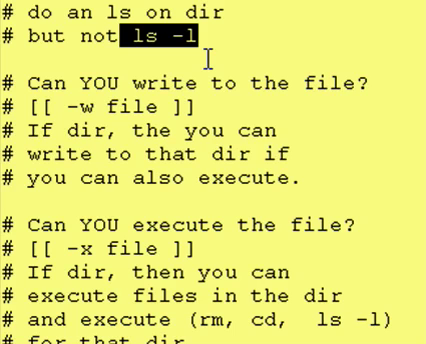
pyautogui.scroll(-3)
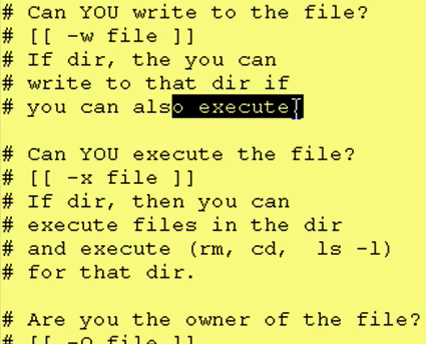
# Step: Scroll to the -O owner, -G group, -nt and -ot comparison comments
pyautogui.scroll(-3)
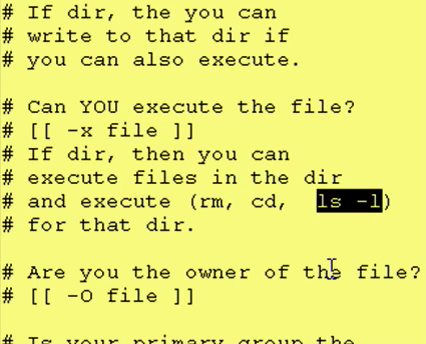
pyautogui.scroll(-3)
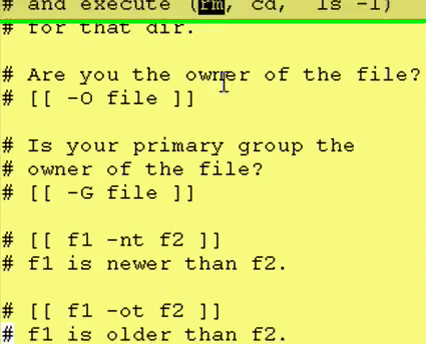